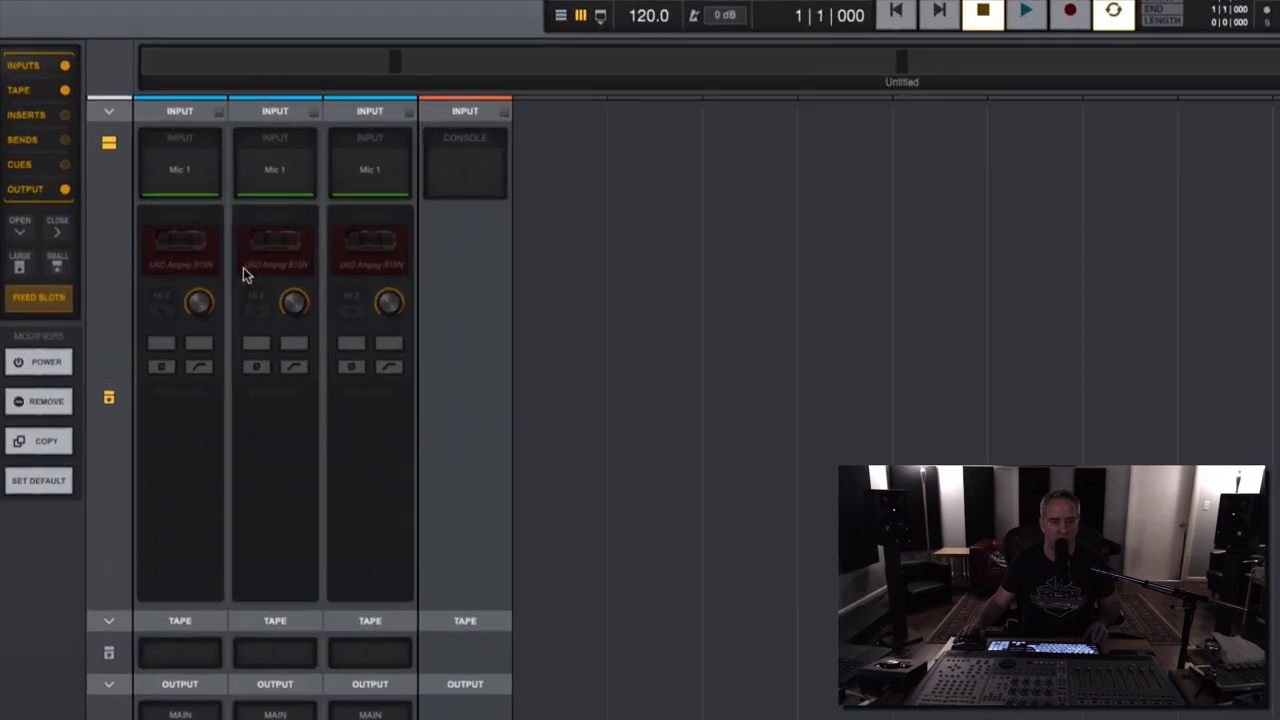
pyautogui.moveTo(310, 179)
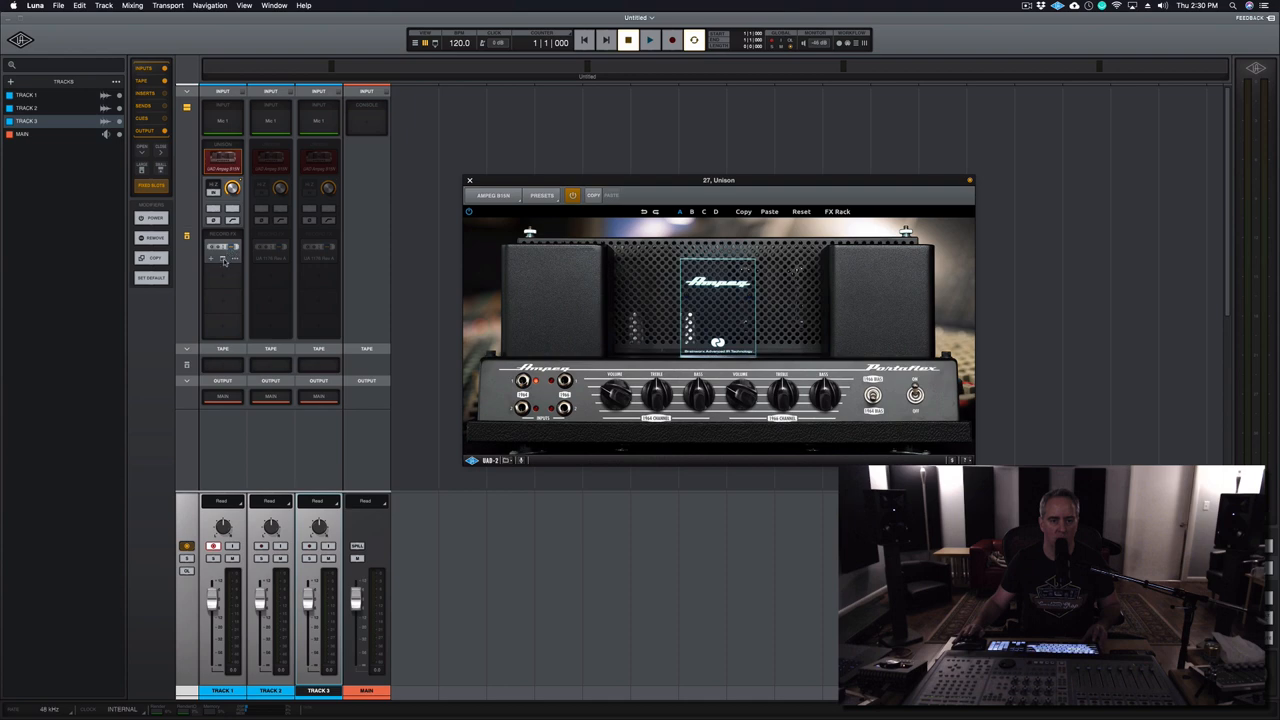
# - Close the Ampeg B15N amp plugin window
pyautogui.click(222, 247)
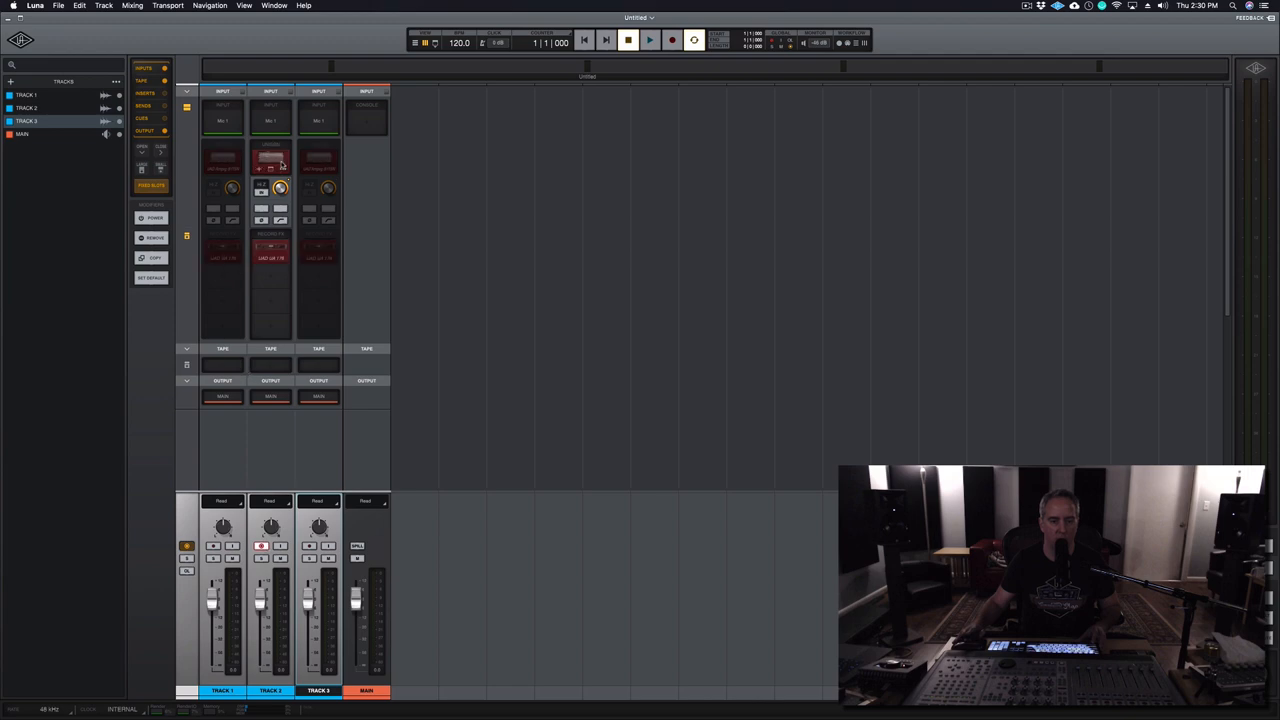
# - Record-arm Track 3 so its stored Eden amp and Distressor input chain loads
pyautogui.click(270, 158)
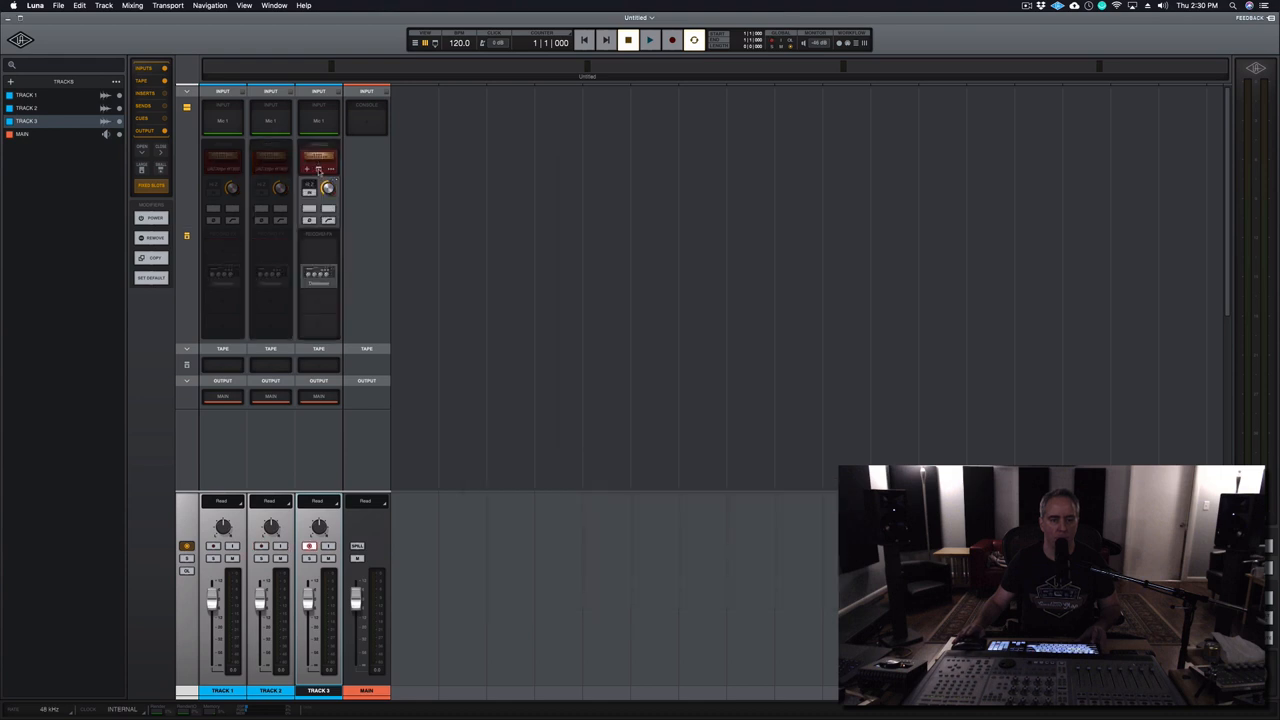
# - Show Track 3's input plugins and close the Distressor, leaving the Eden WT-800 open
pyautogui.click(318, 156)
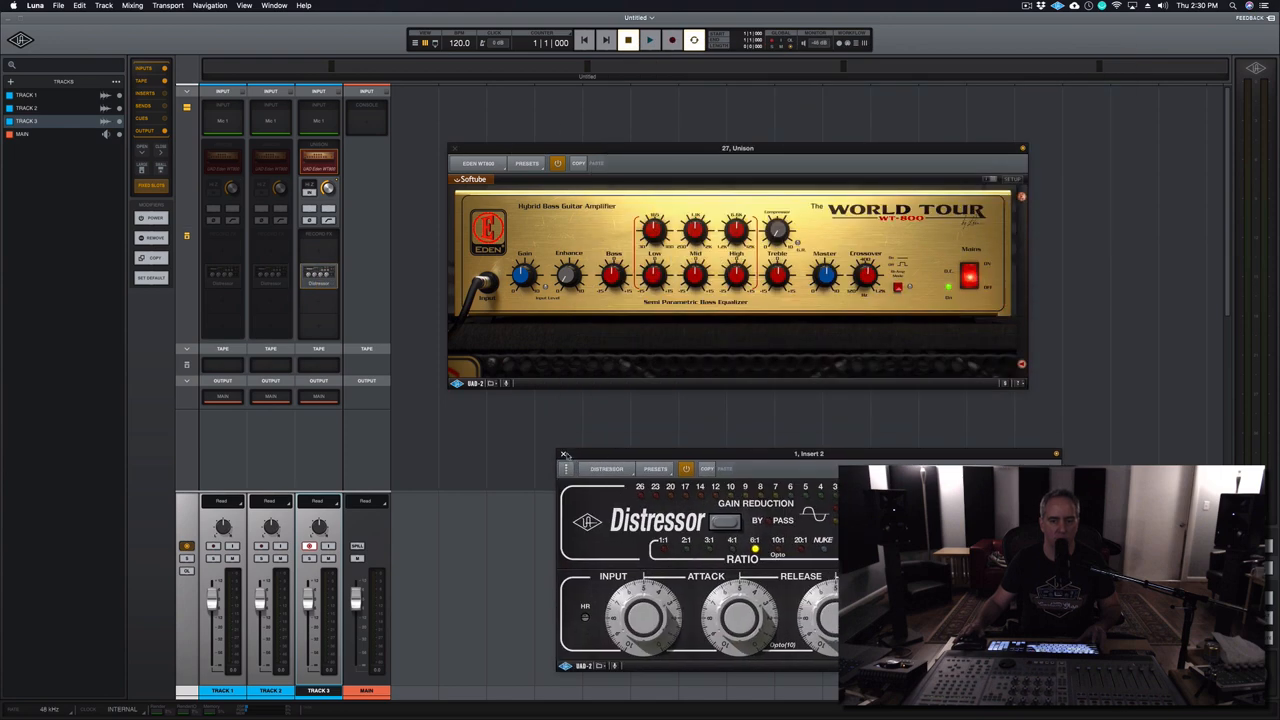
pyautogui.click(565, 453)
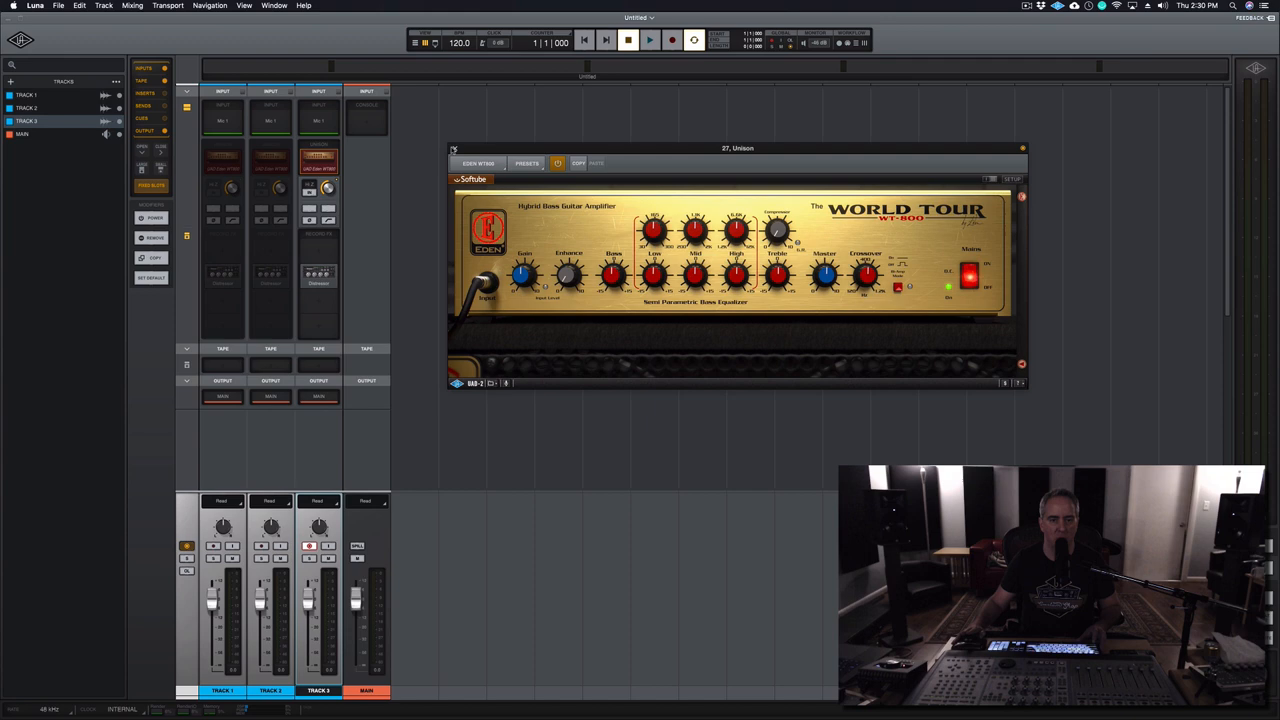